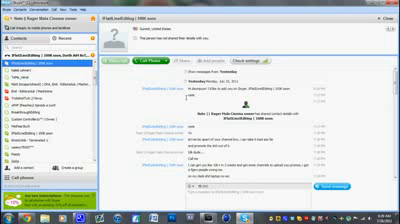
pyautogui.scroll(-3)
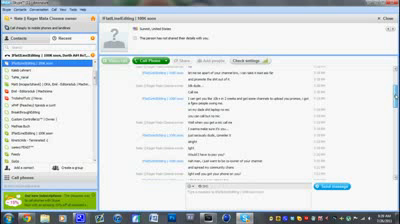
pyautogui.scroll(-3)
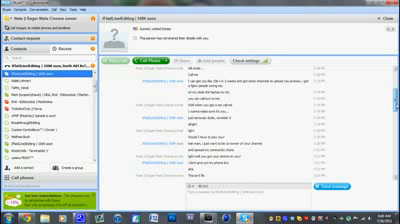
pyautogui.scroll(-3)
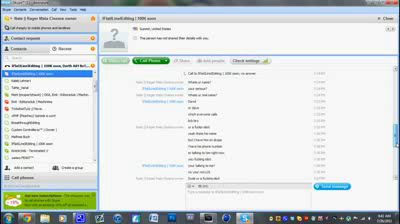
pyautogui.scroll(-3)
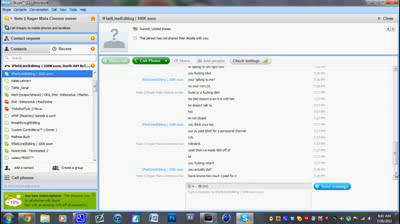
pyautogui.scroll(-3)
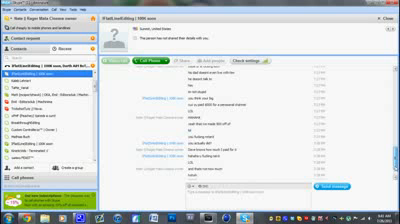
pyautogui.scroll(-3)
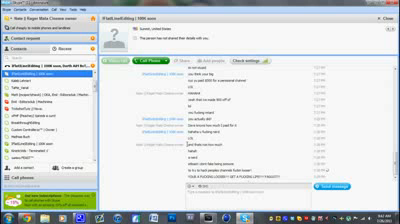